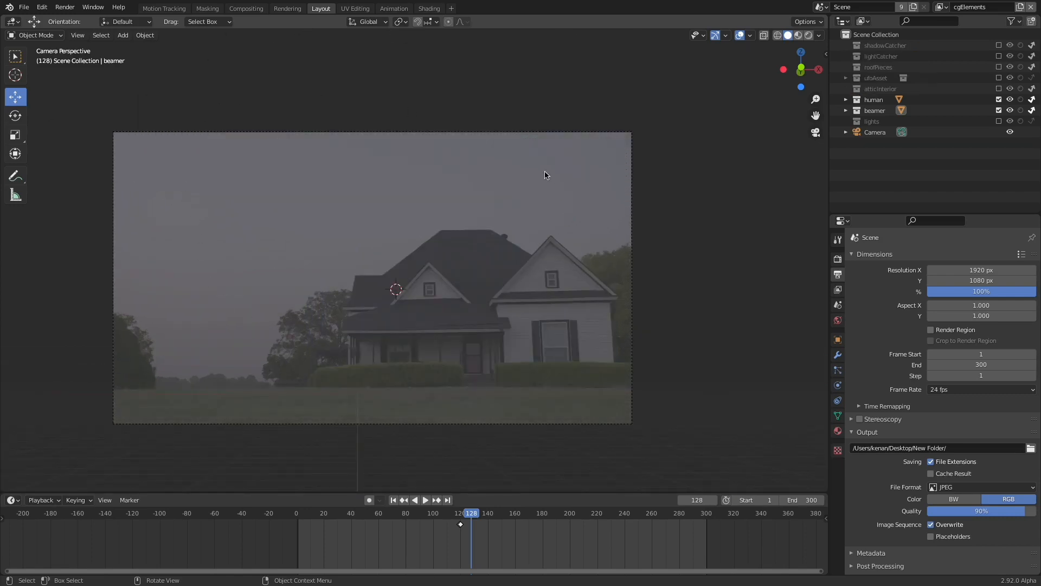
pyautogui.moveTo(458, 129)
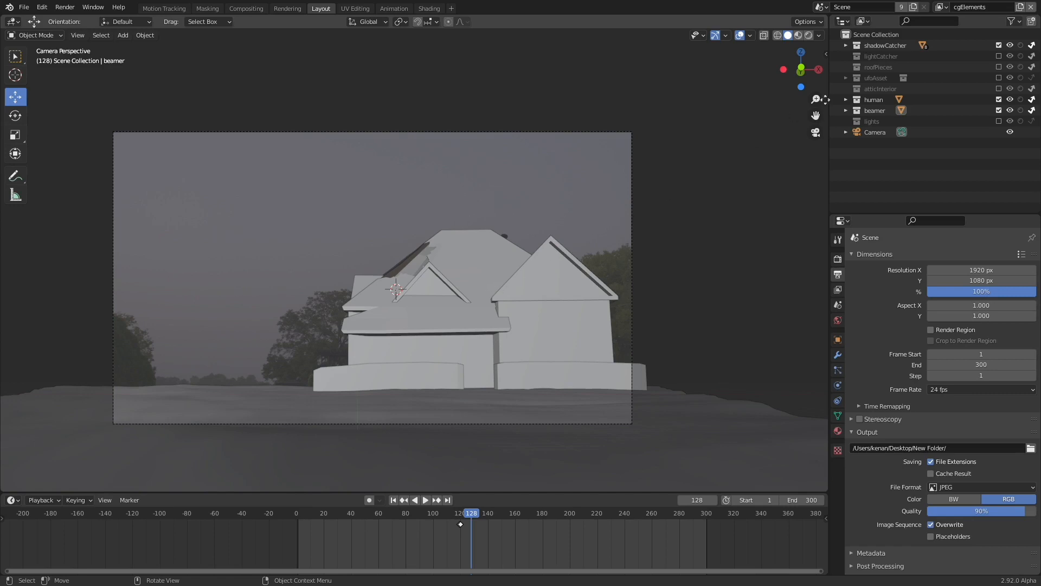
pyautogui.moveTo(513, 176)
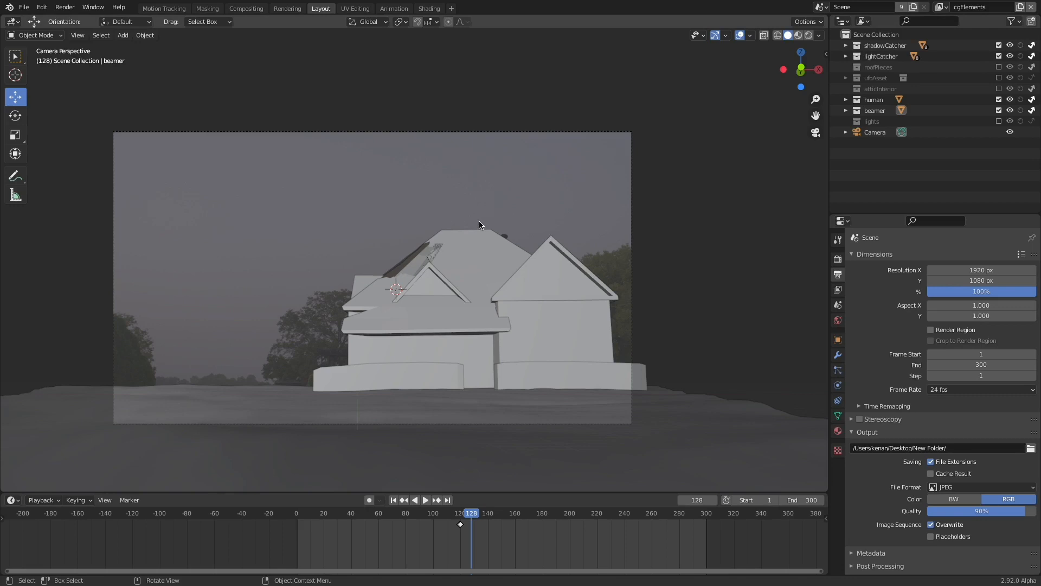
# Step: Enable the shadowCatcher and lightCatcher collections so the house proxy and ground overlay the footage
pyautogui.click(998, 67)
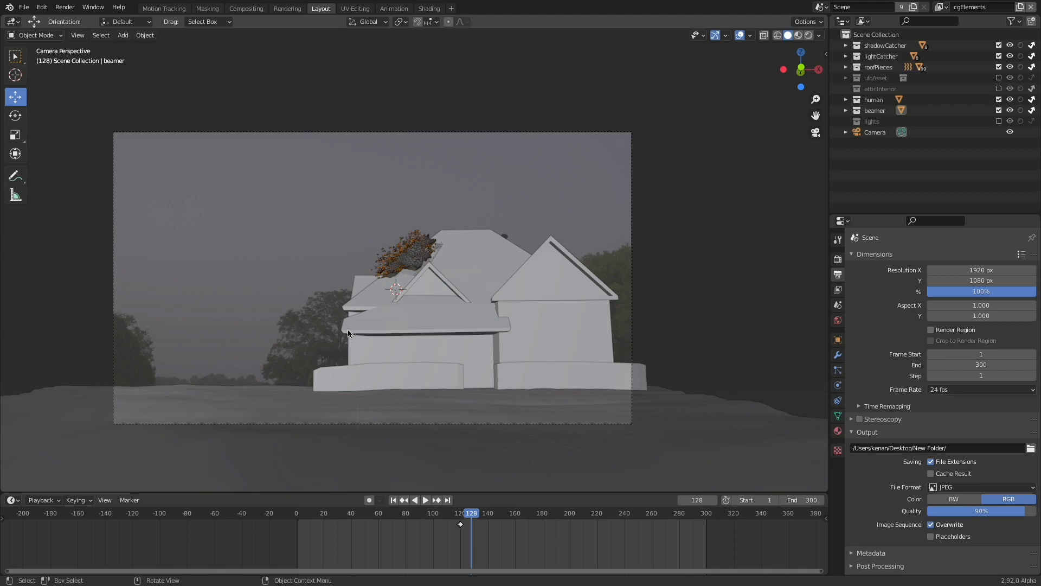
pyautogui.moveTo(603, 182)
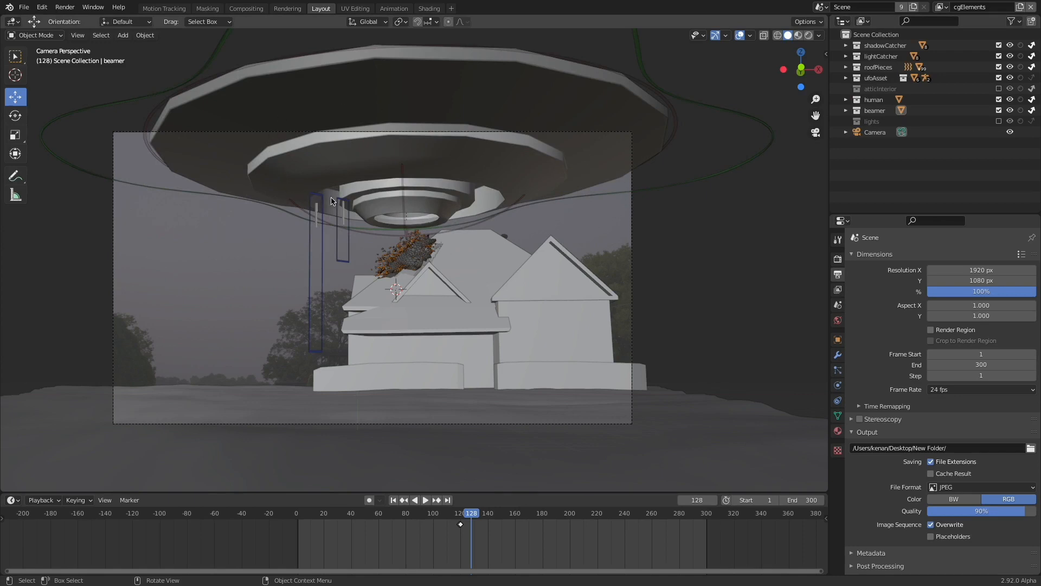
pyautogui.moveTo(403, 218)
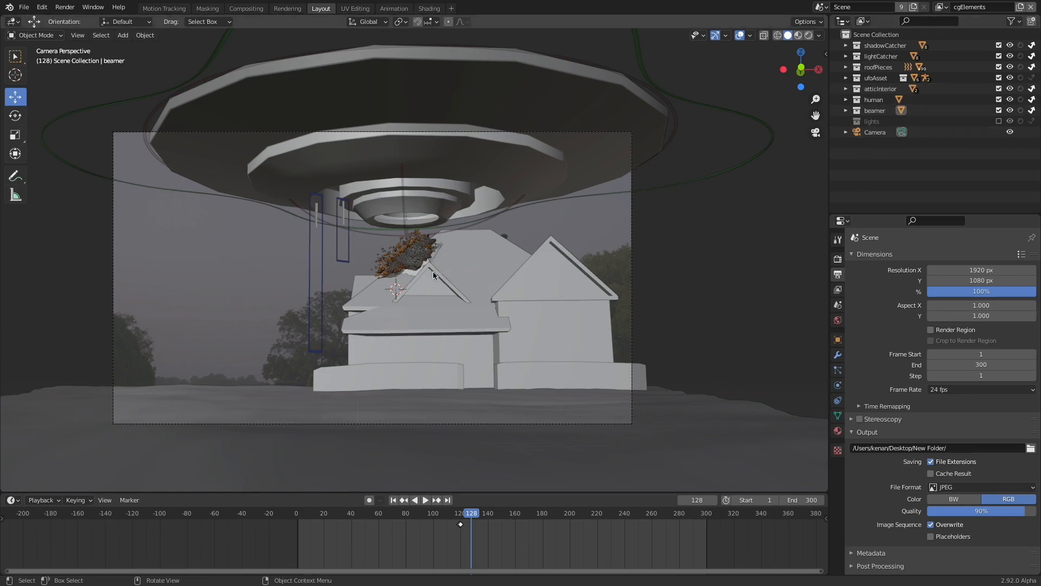
pyautogui.moveTo(694, 223)
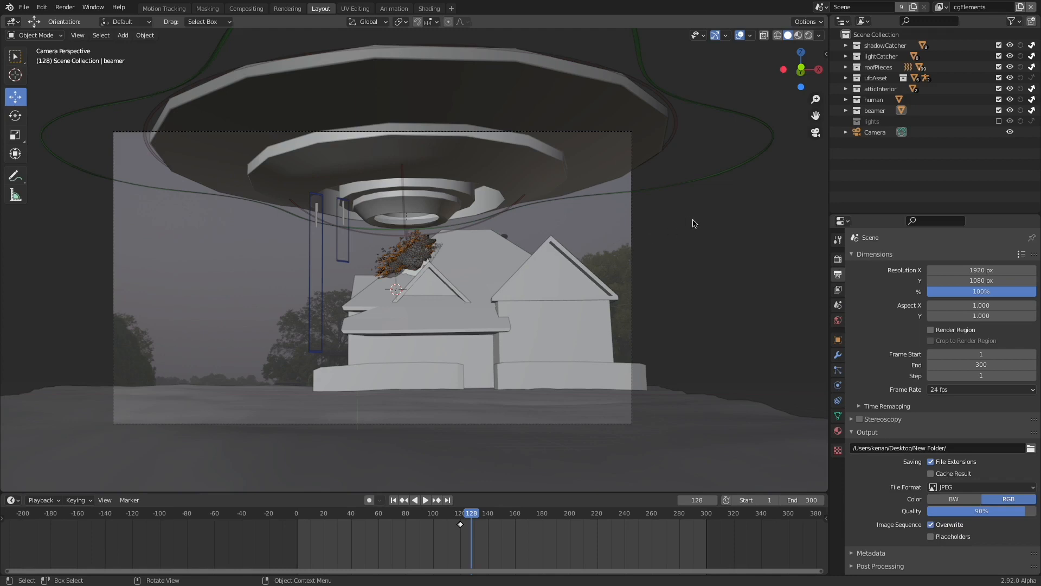
# Step: Include the roofPieces, ufoAsset and atticInterior collections to reveal the fractured roof, UFO and attic
pyautogui.click(245, 8)
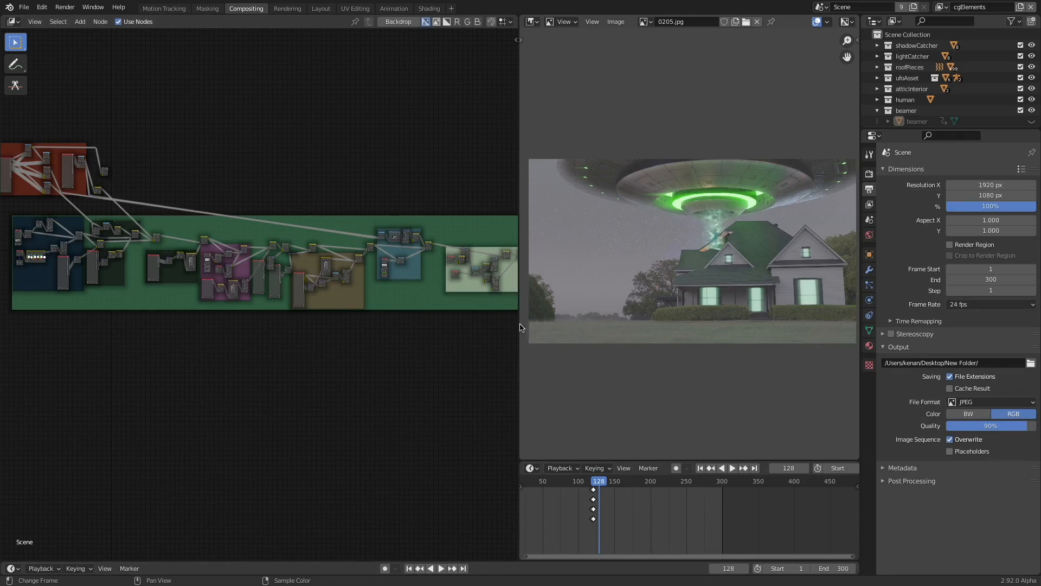
pyautogui.moveTo(358, 377)
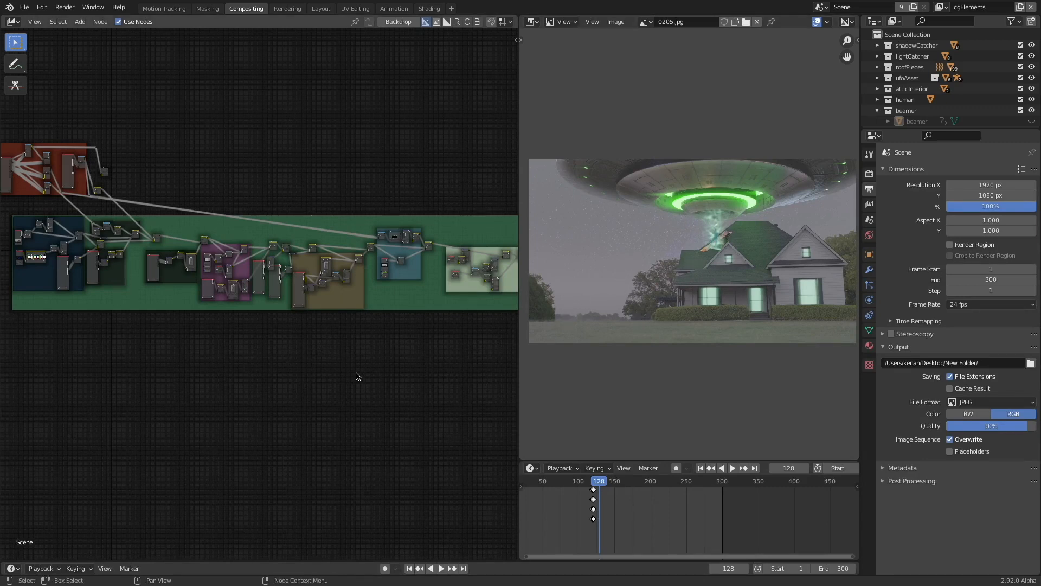
pyautogui.moveTo(379, 373)
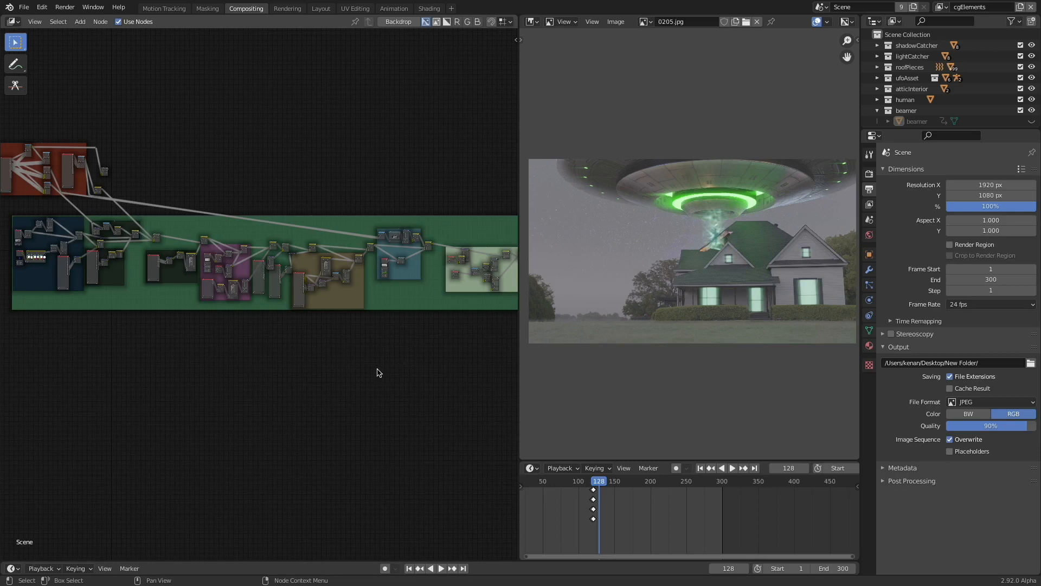
pyautogui.moveTo(375, 367)
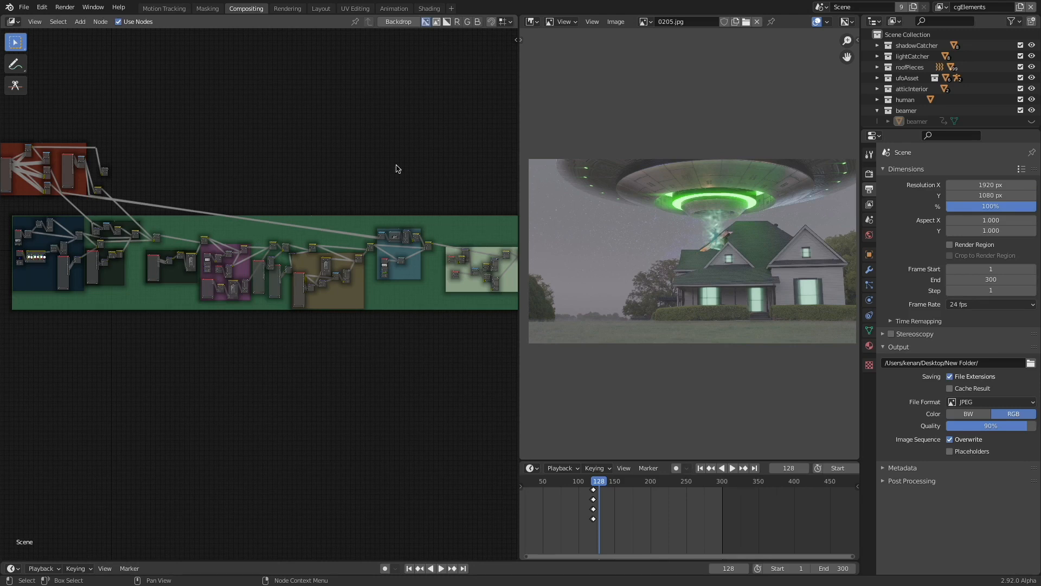
pyautogui.click(321, 8)
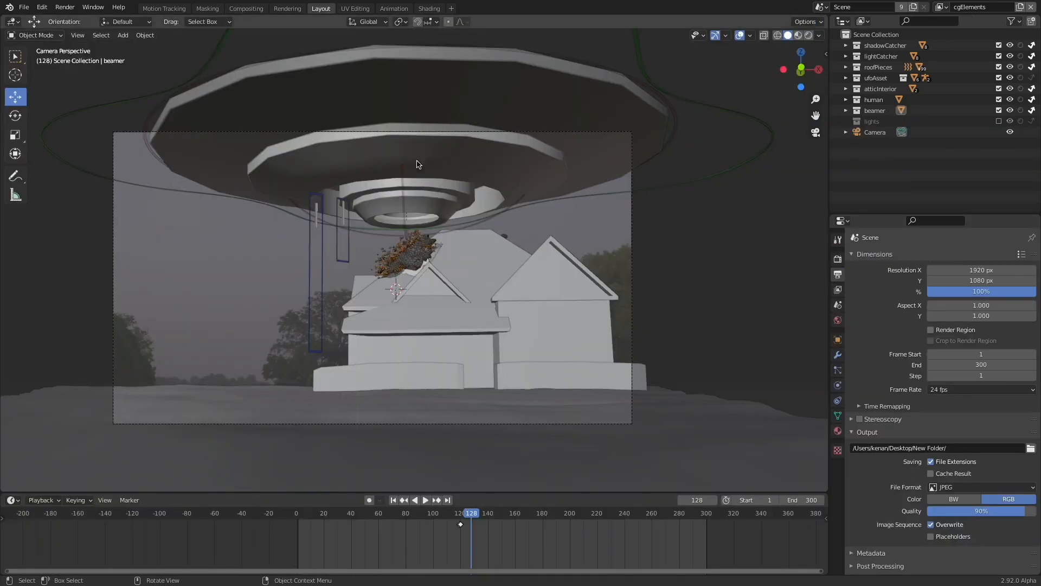
pyautogui.moveTo(440, 312)
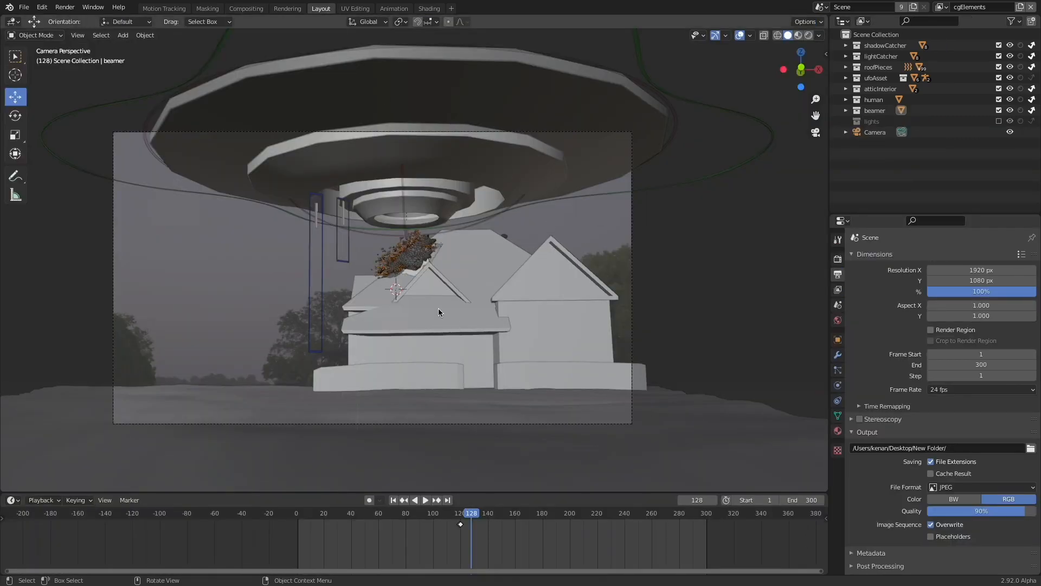
pyautogui.moveTo(526, 299)
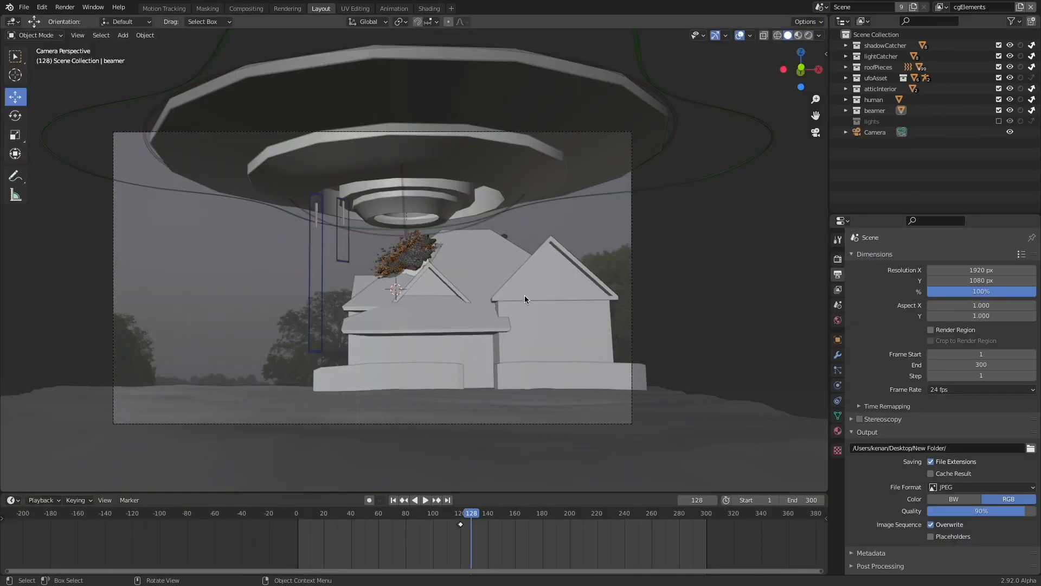
pyautogui.moveTo(532, 308)
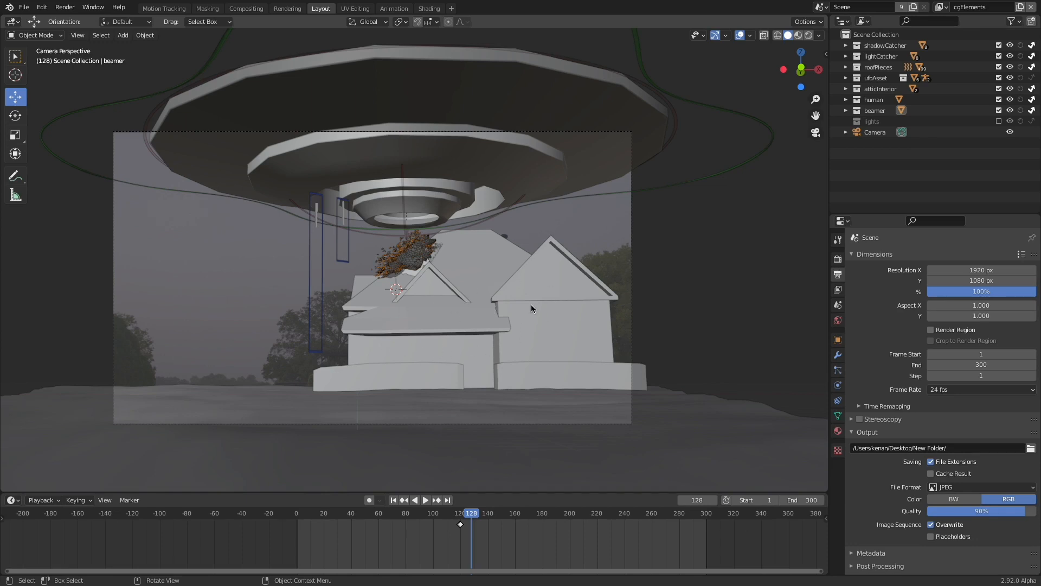
pyautogui.moveTo(496, 328)
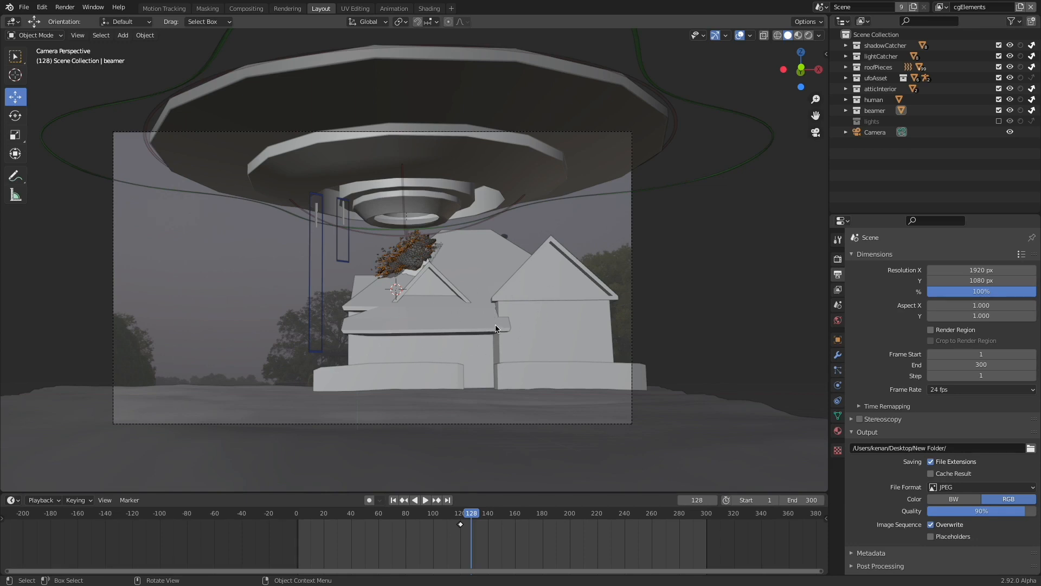